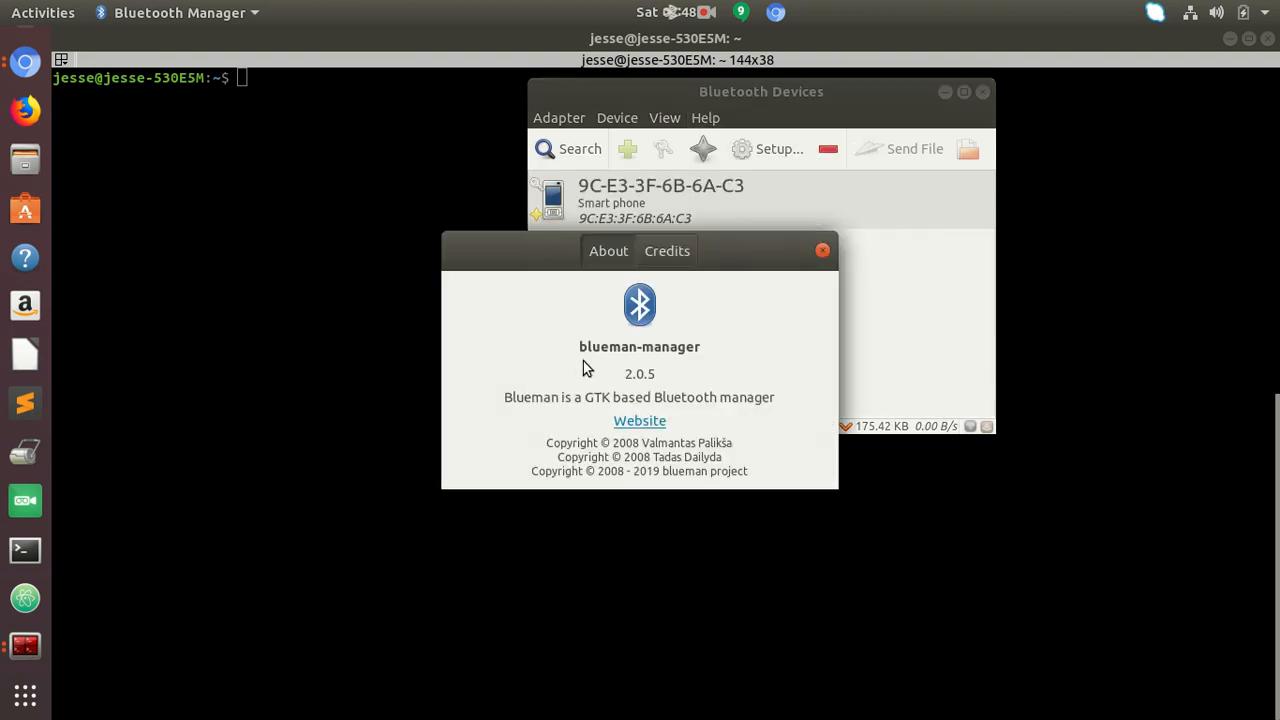
Step: Dismiss Blueman Manager's About dialog to reveal the three-device Bluetooth list
double_click(639, 346)
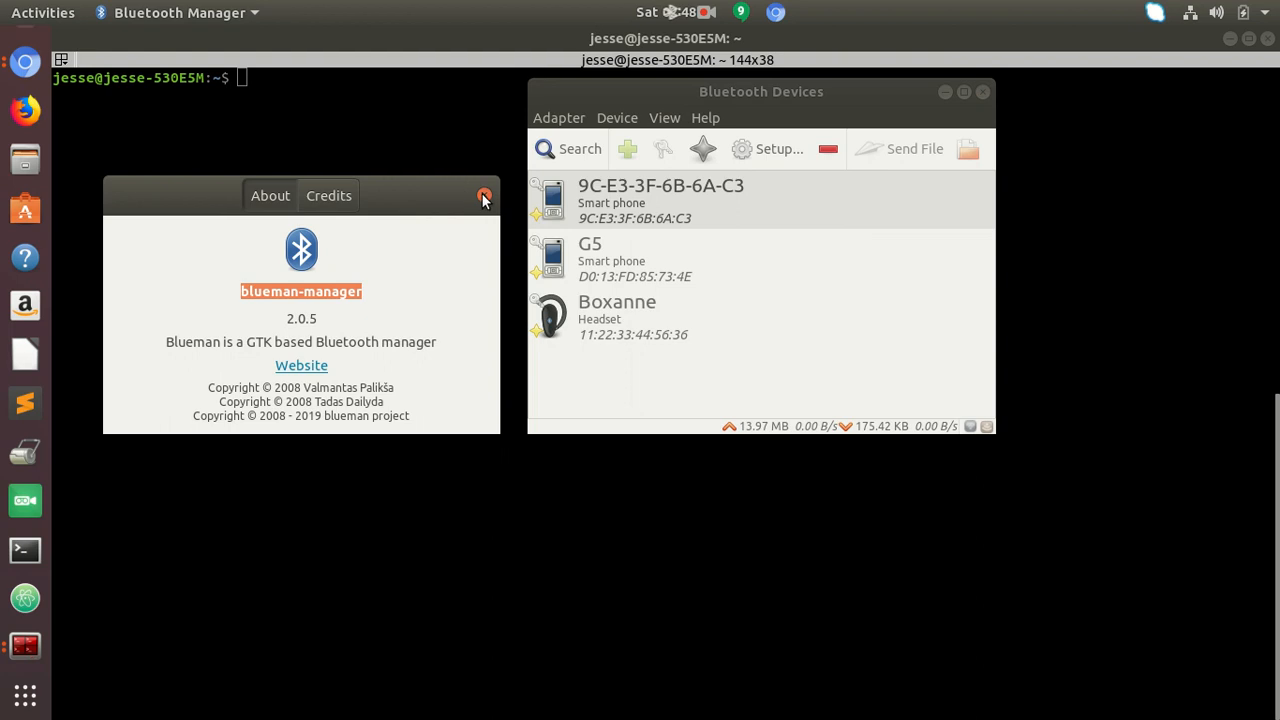
left_click(484, 196)
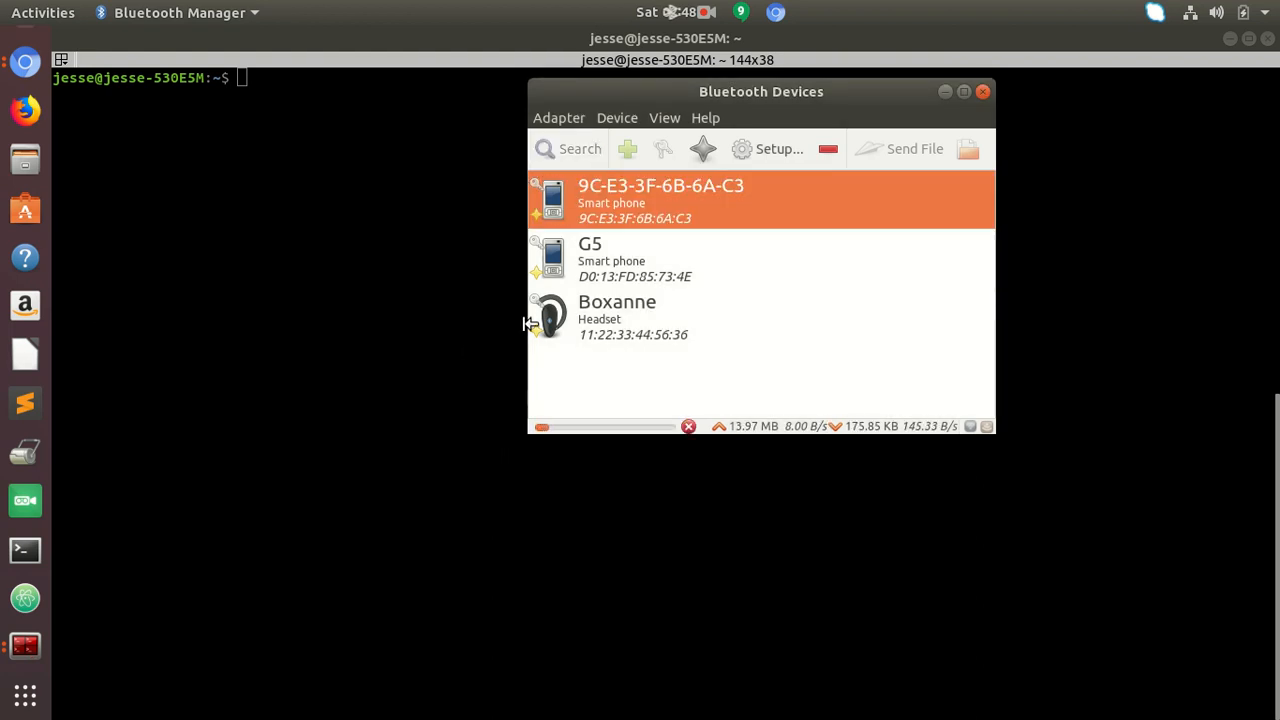
mouse_move(687, 251)
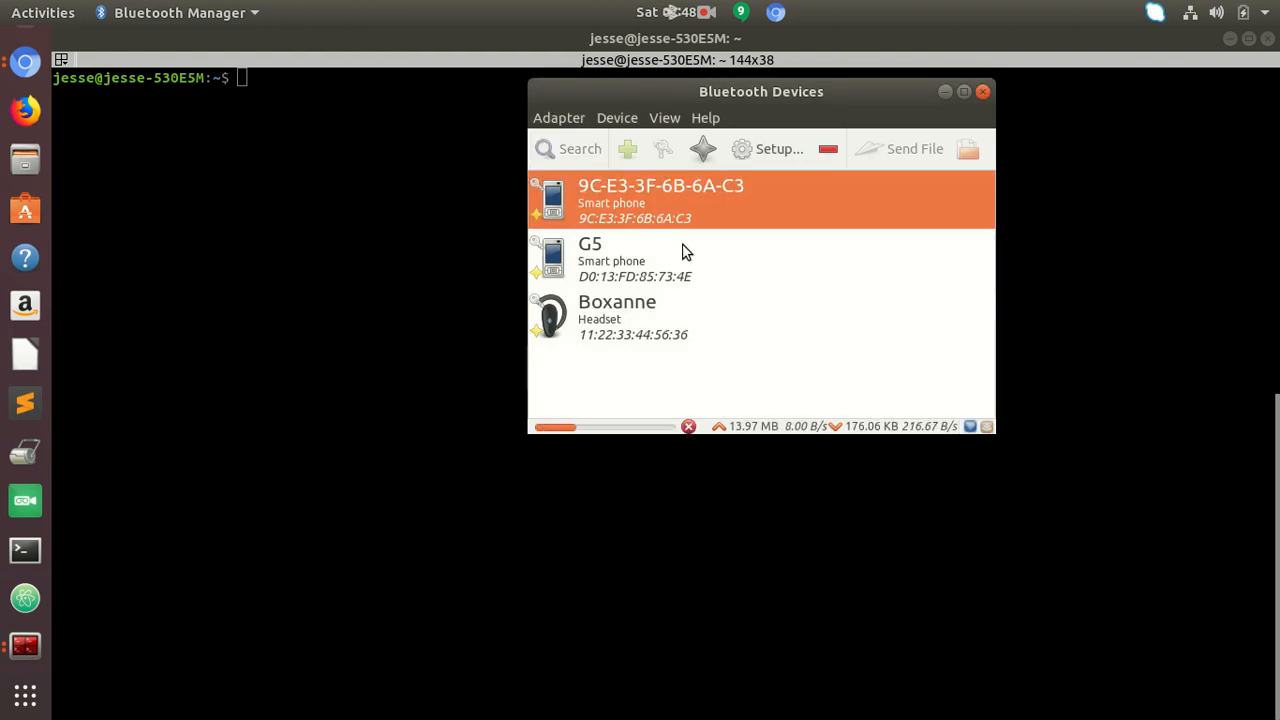
mouse_move(680, 205)
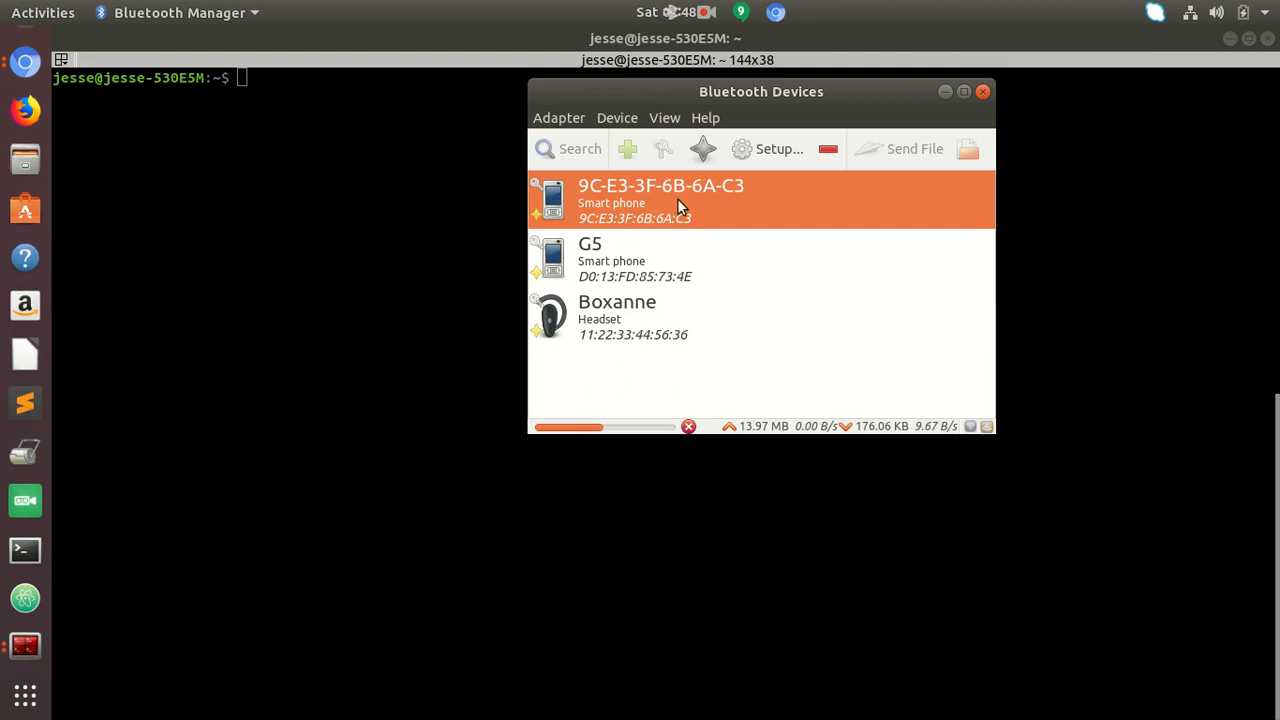
mouse_move(620, 323)
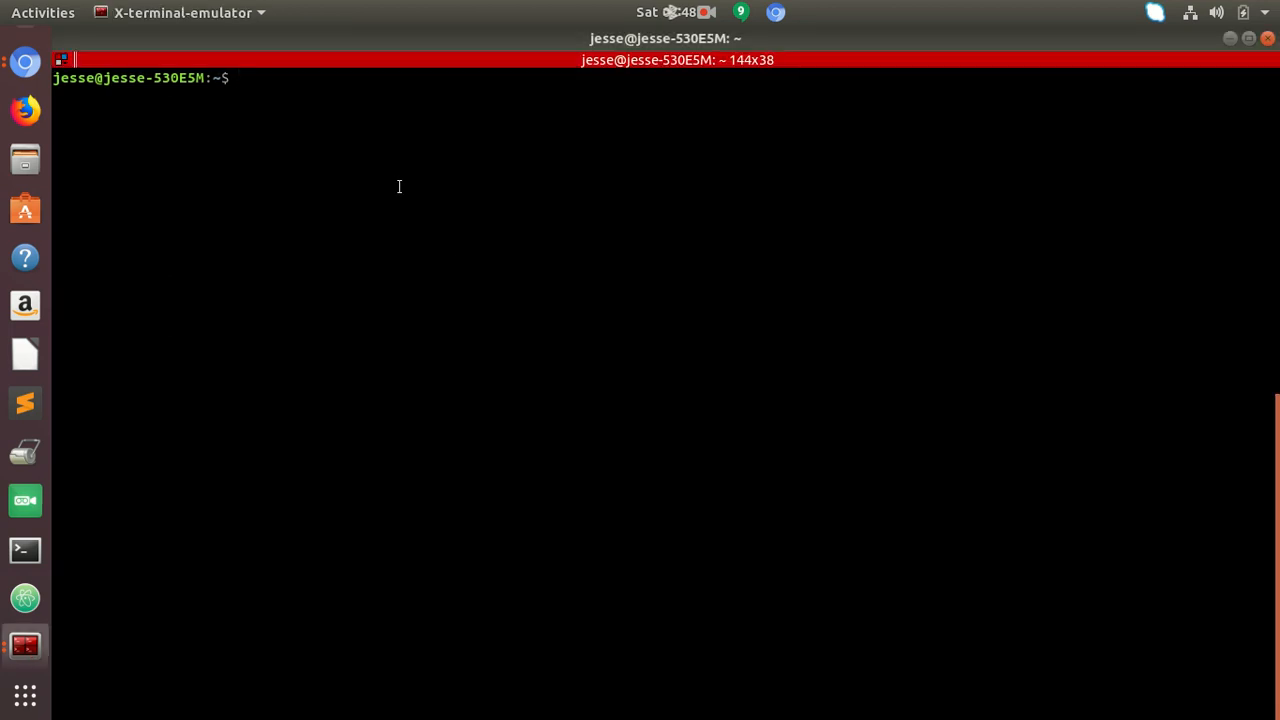
Step: Grep the shell history for bluez-tools, confirm it is installed, and launch bluetoothctl
type("history |")
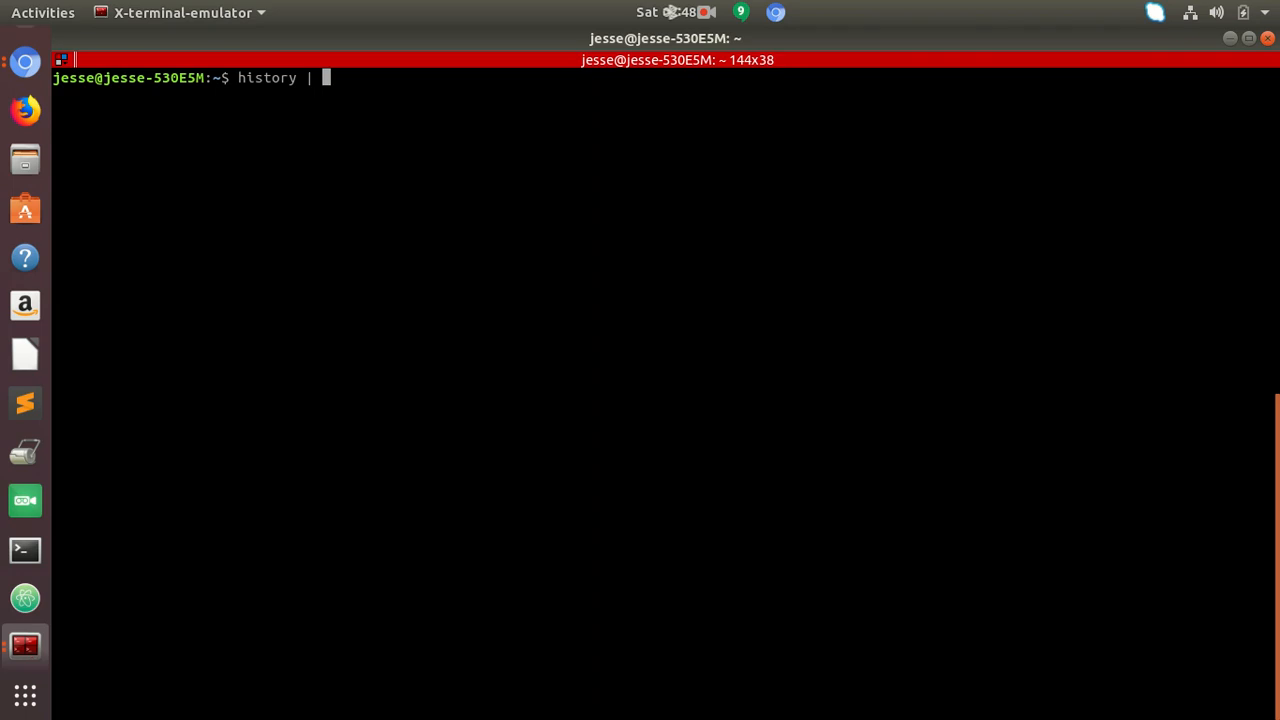
type("grep blu")
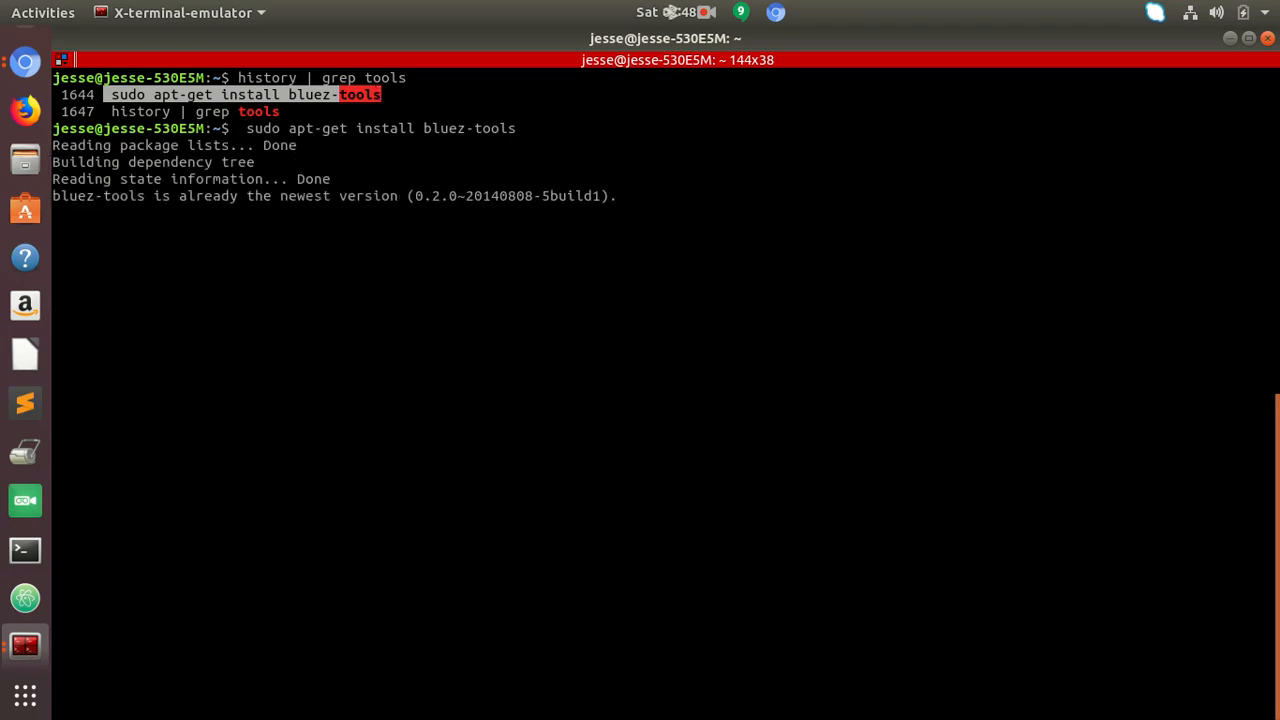
type("b")
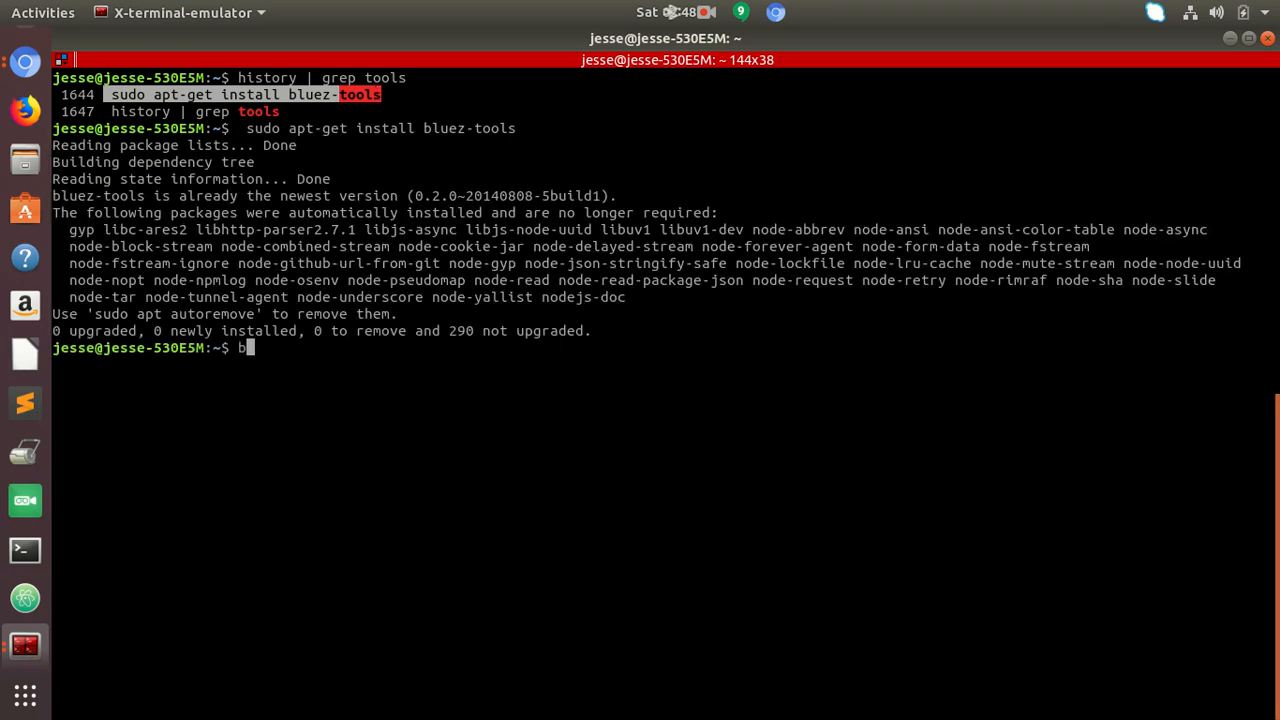
type("luetoothctl")
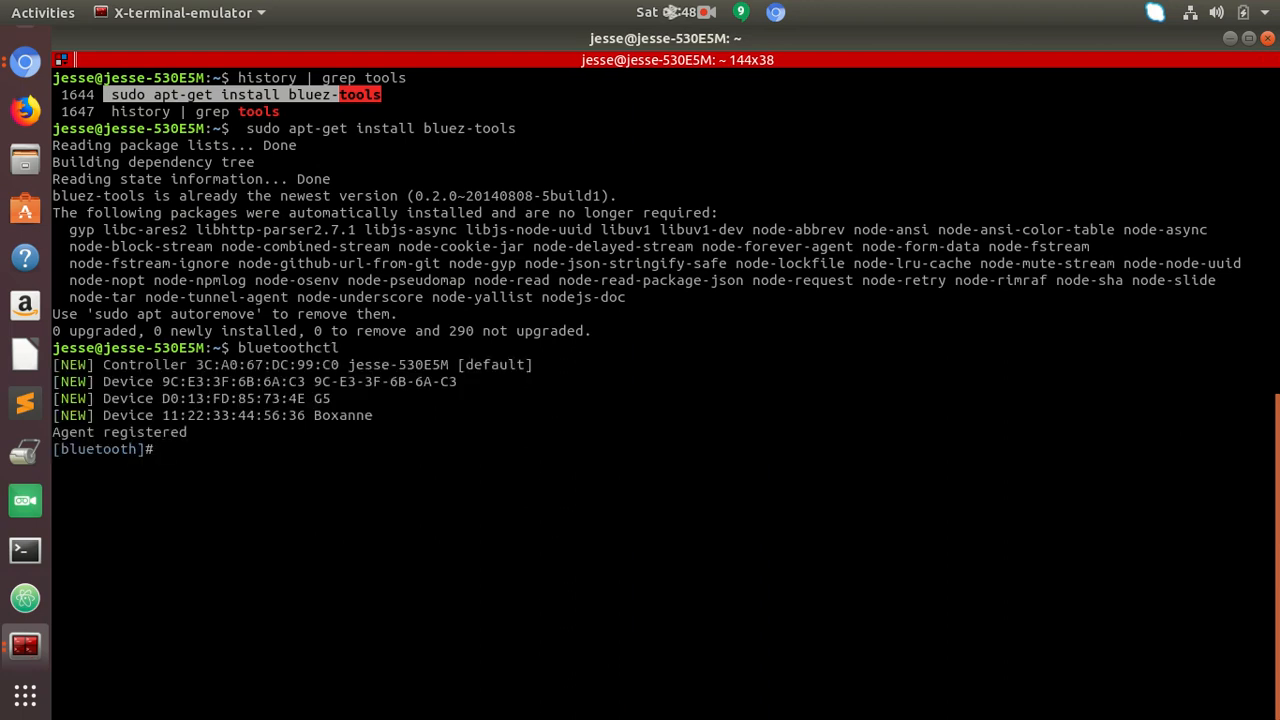
Step: Show bluetoothctl's help list, then scan until the Mpow Jaws headset appears
type("help")
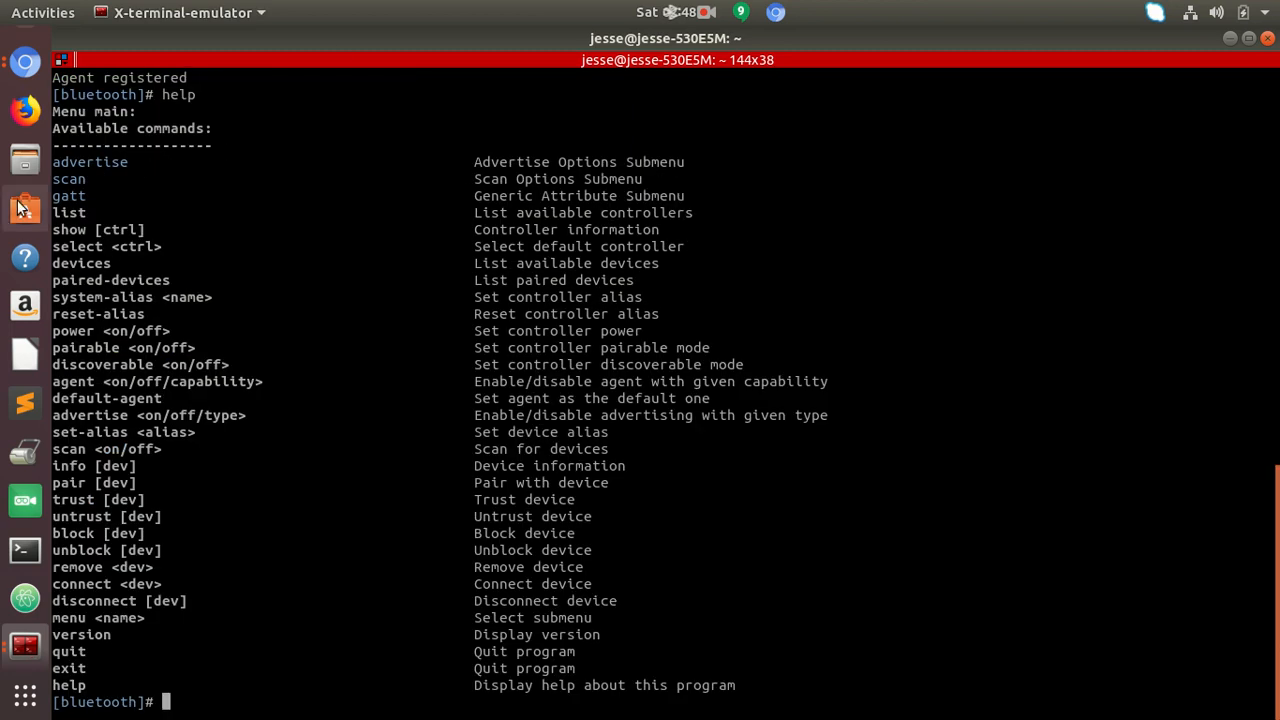
type("scan on")
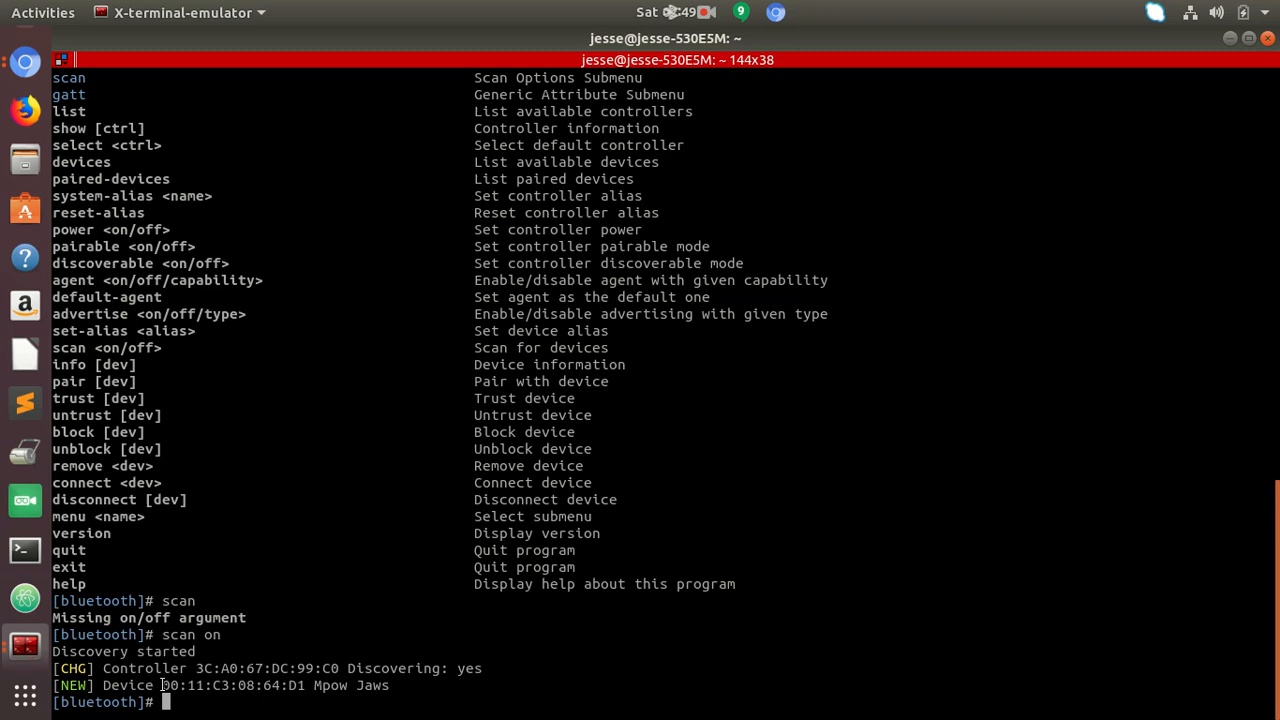
Step: Copy the Mpow Jaws address, then run trust, connect, pair and connect with it
left_click_drag(160, 685, 392, 685)
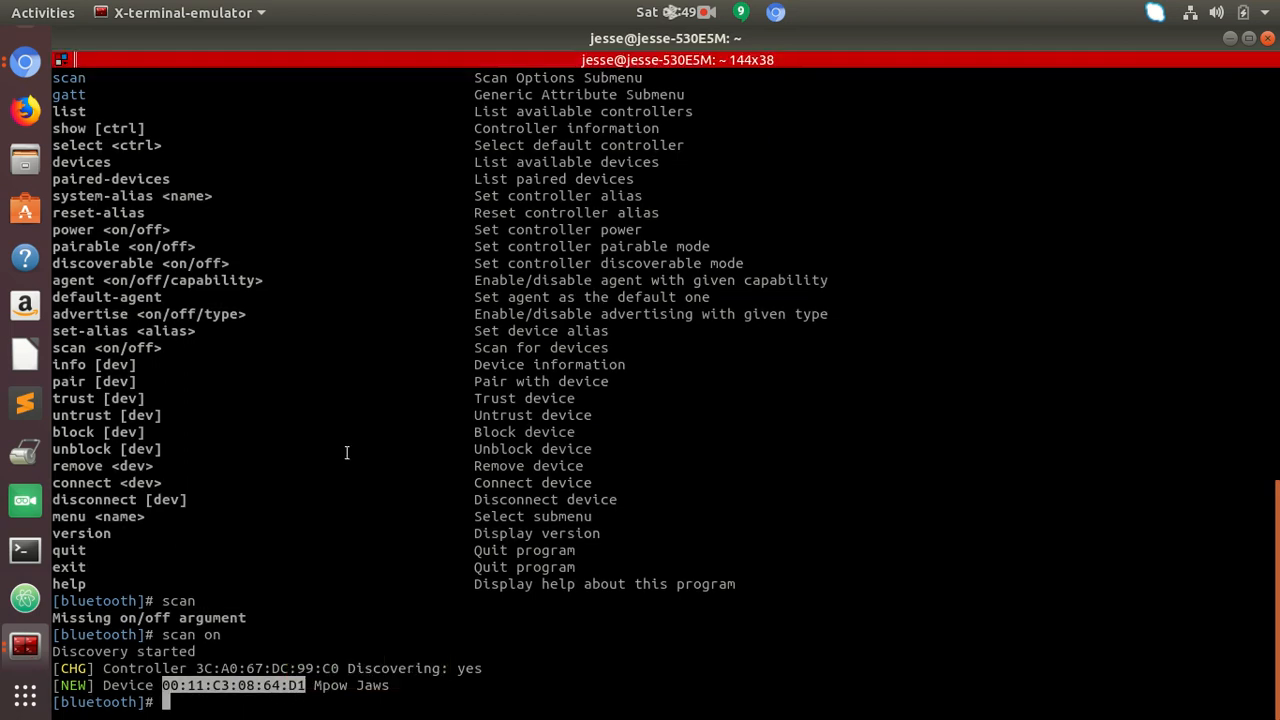
type("trust 00:11:C3:08:64:D1")
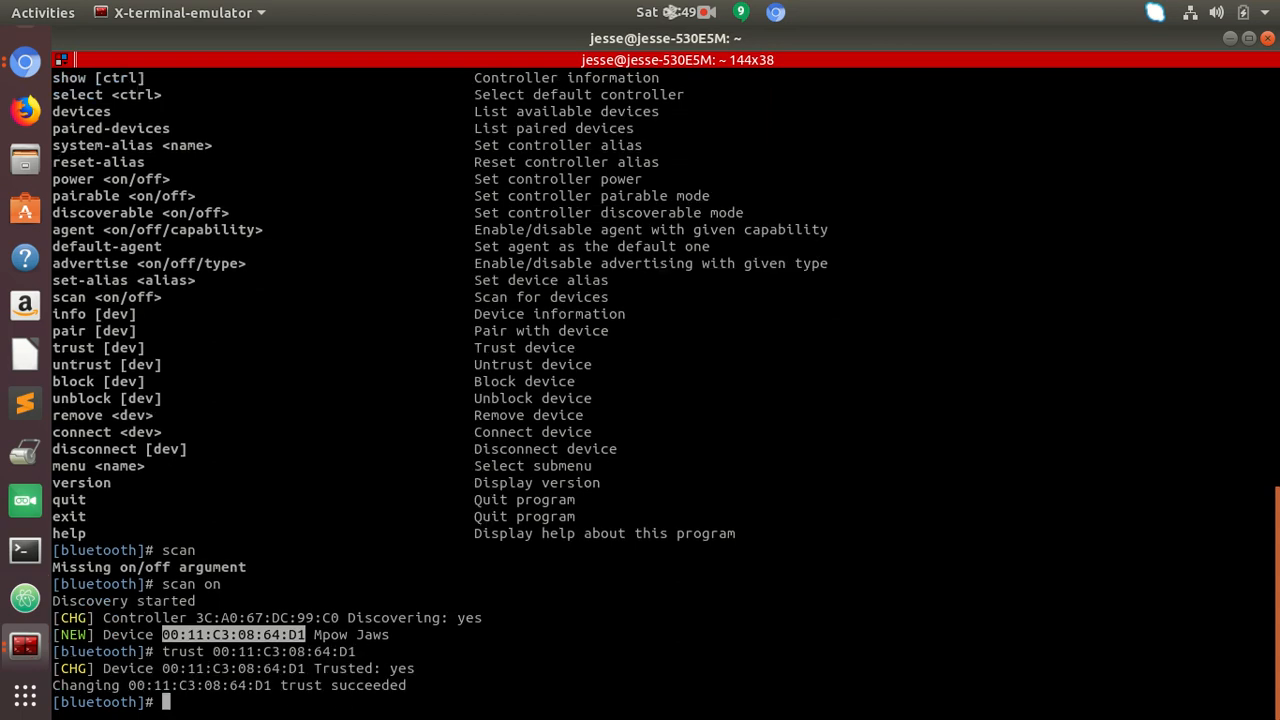
type("connect 00:11:C3:08:64:D1")
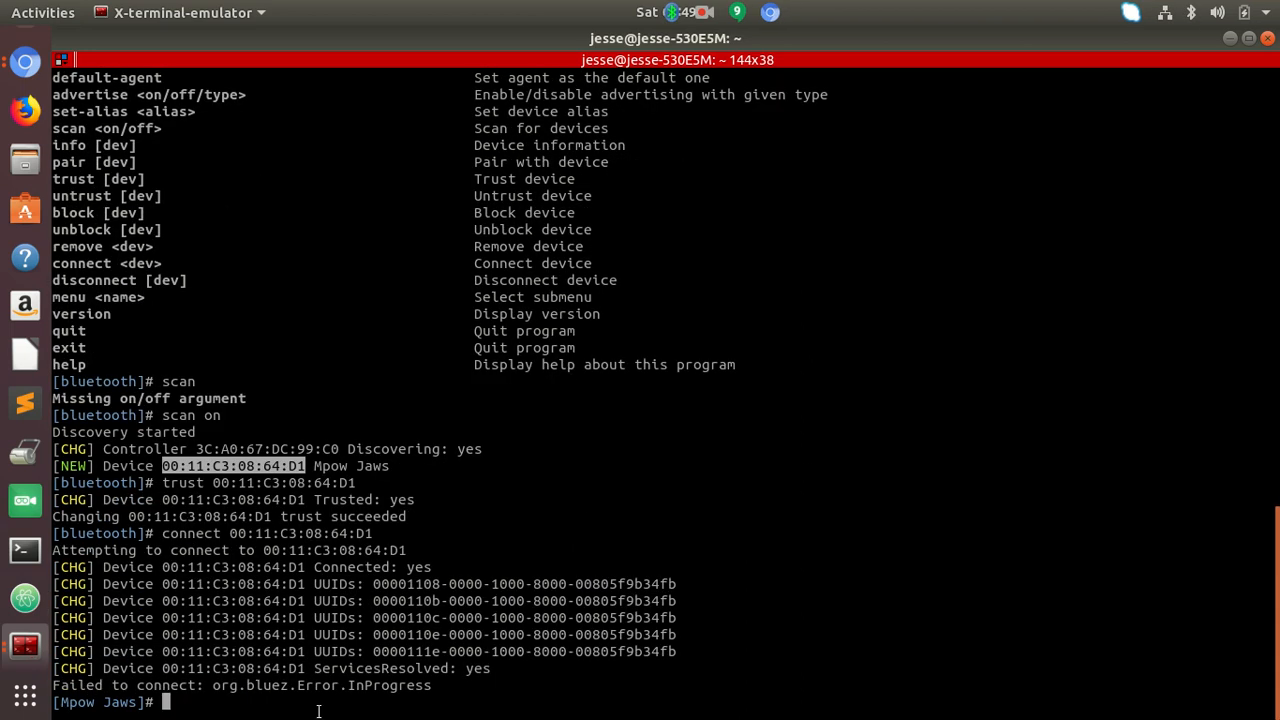
mouse_move(425, 520)
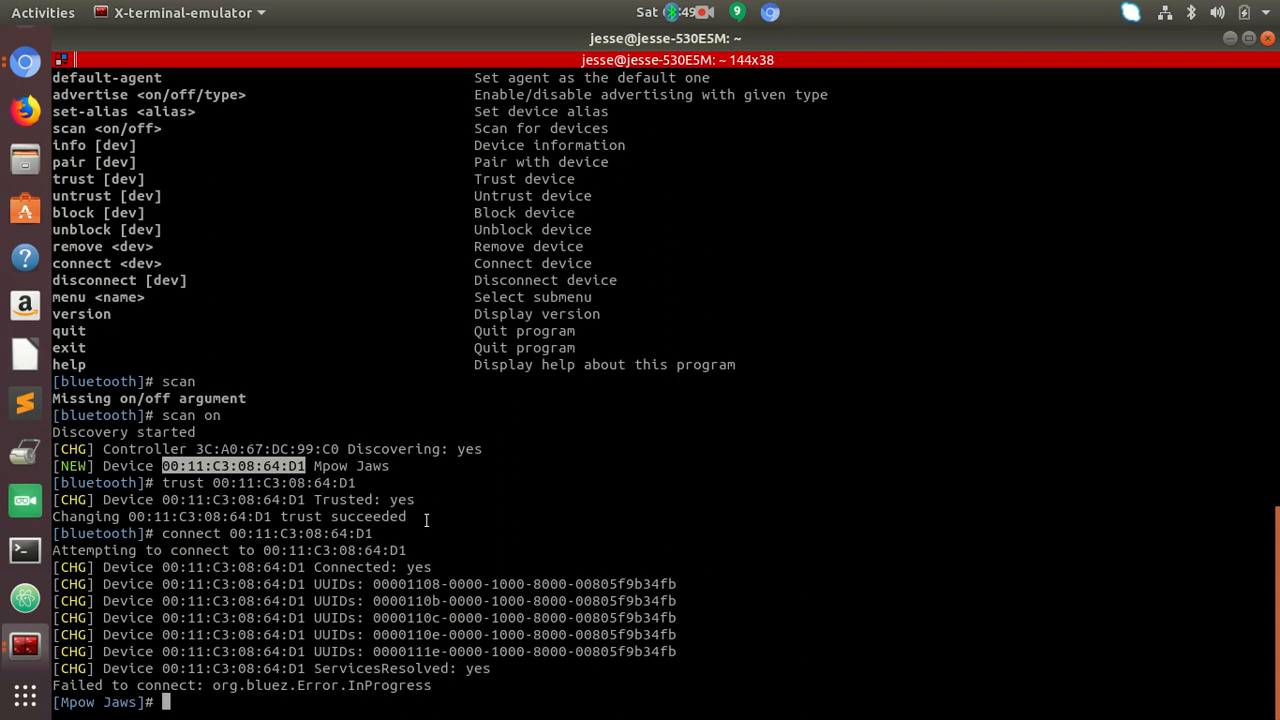
type("pair 00:11:C3:08:64:D1")
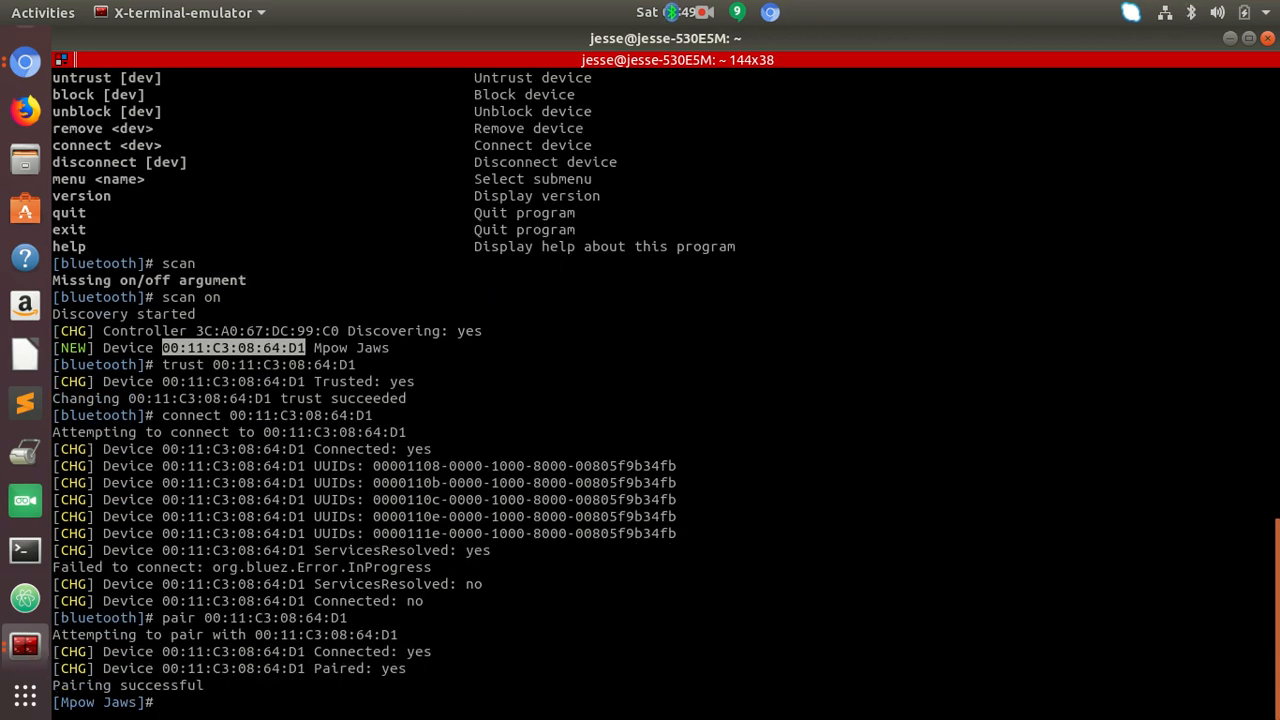
type("connect 00:11:C3:08:64:D1")
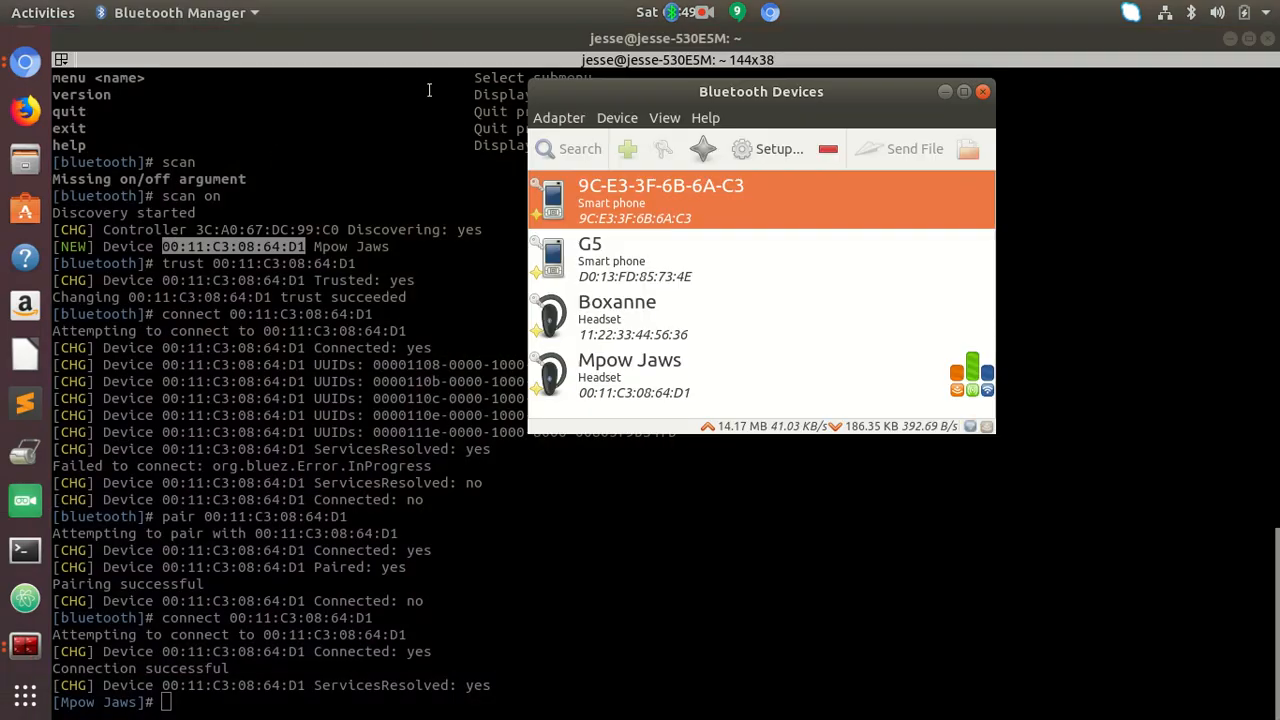
left_click(630, 375)
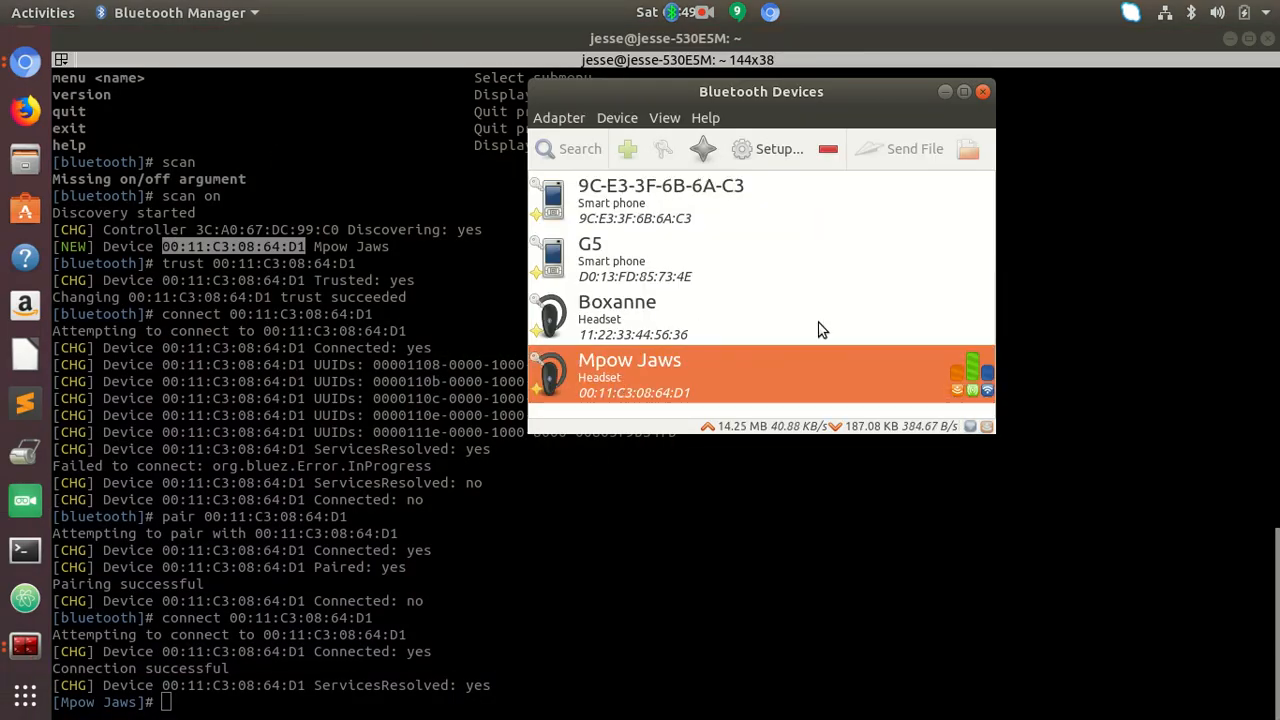
left_click(705, 117)
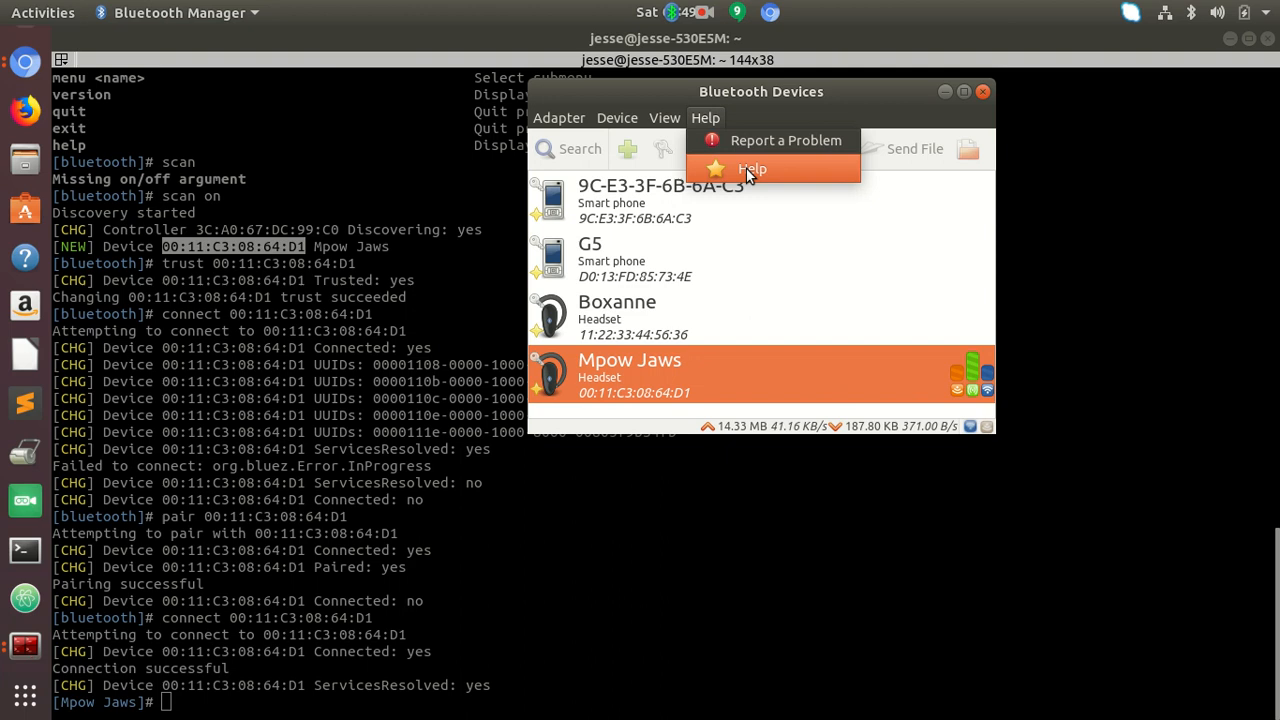
left_click(705, 117)
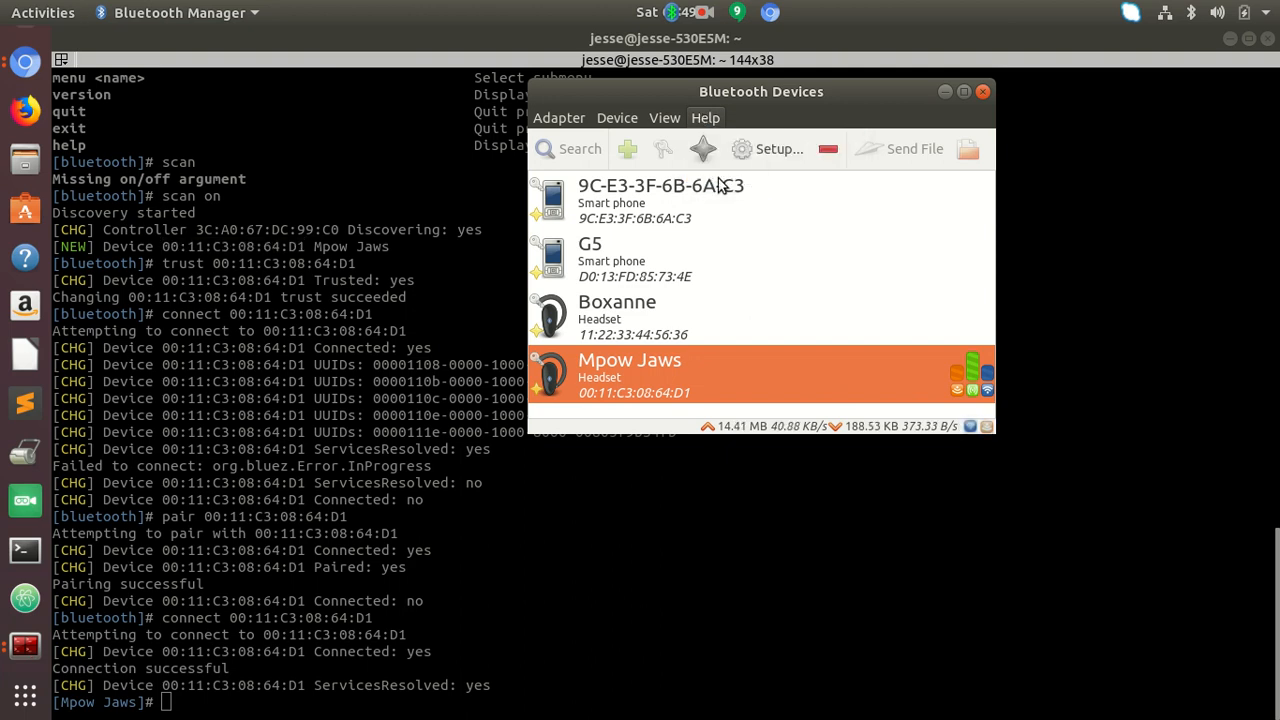
left_click(705, 117)
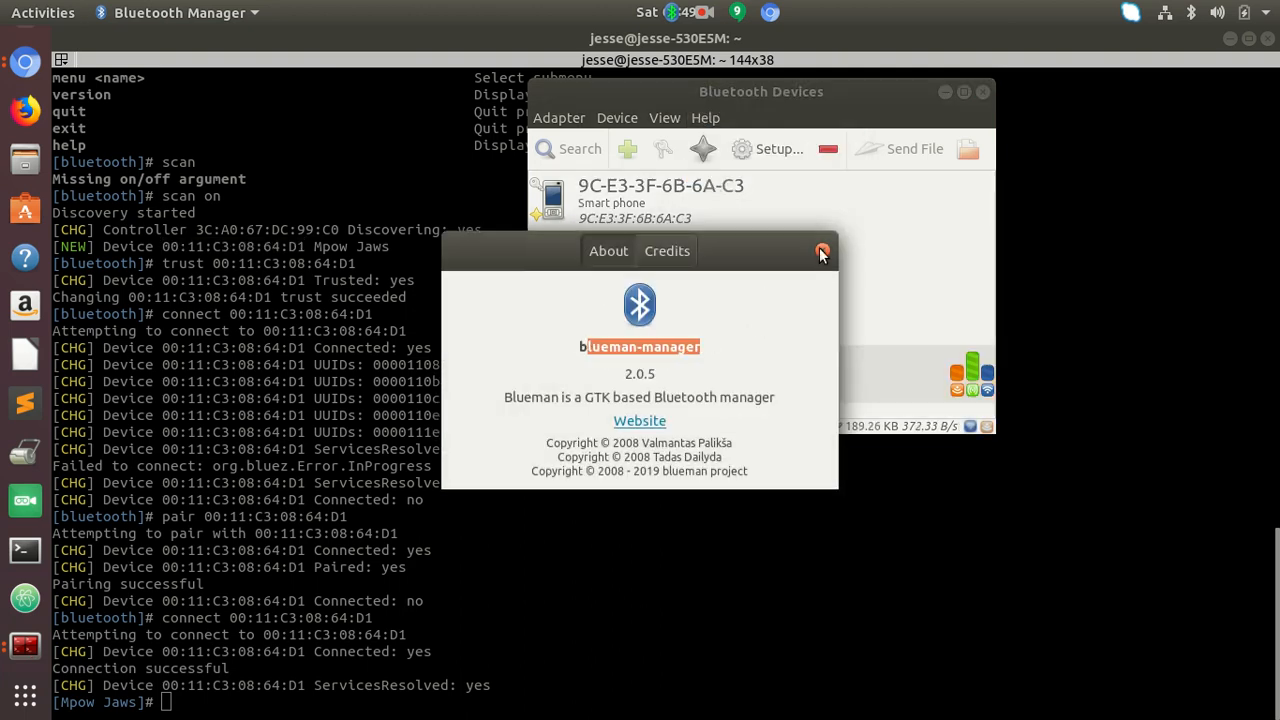
left_click(822, 251)
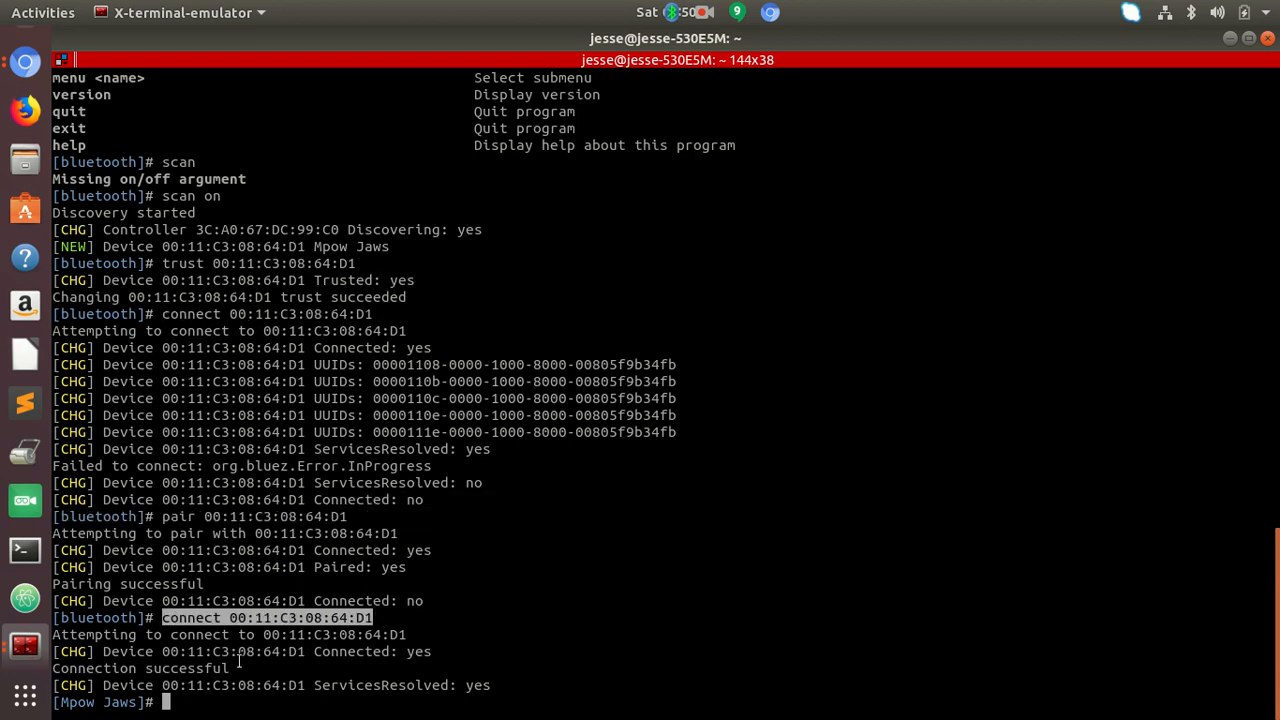
mouse_move(525, 485)
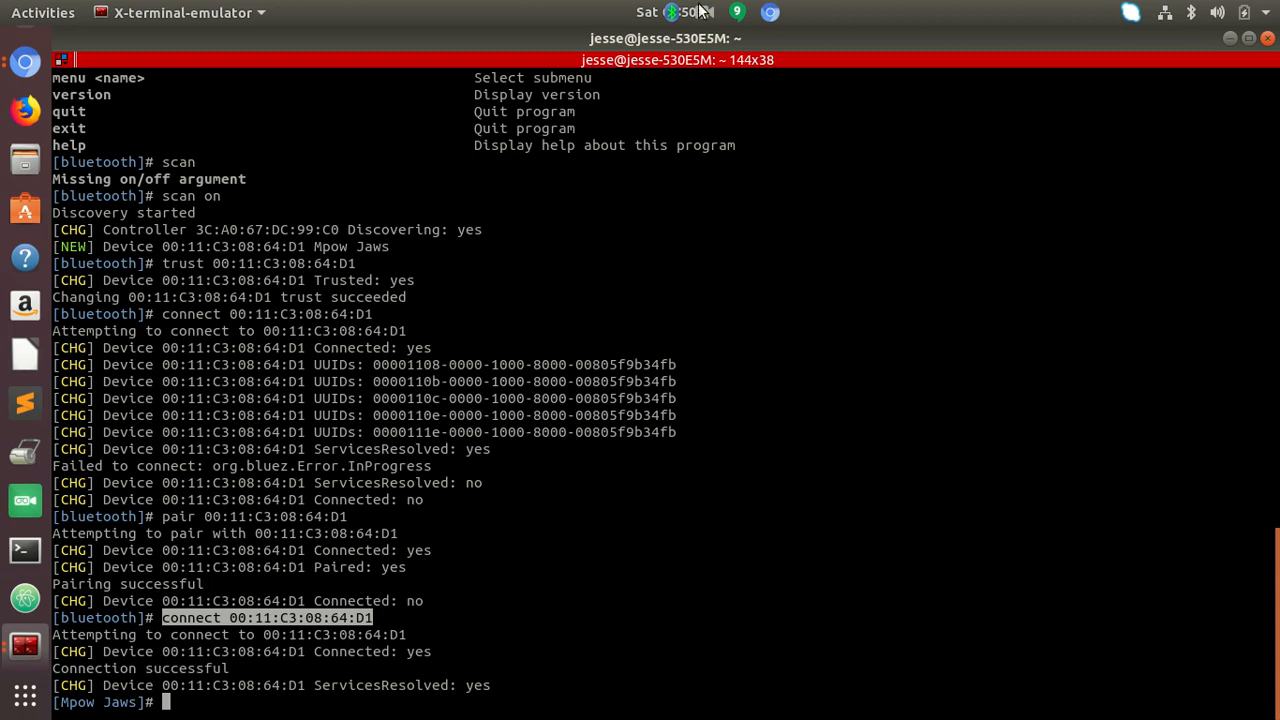
left_click(676, 12)
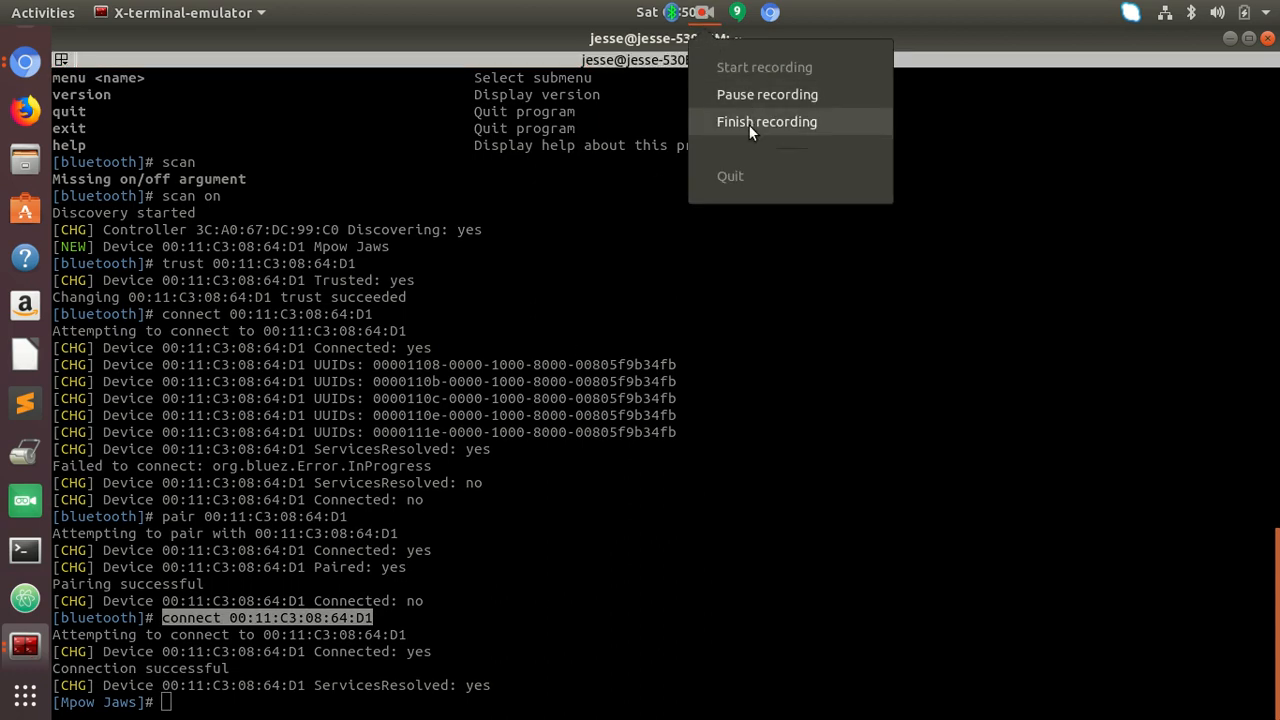